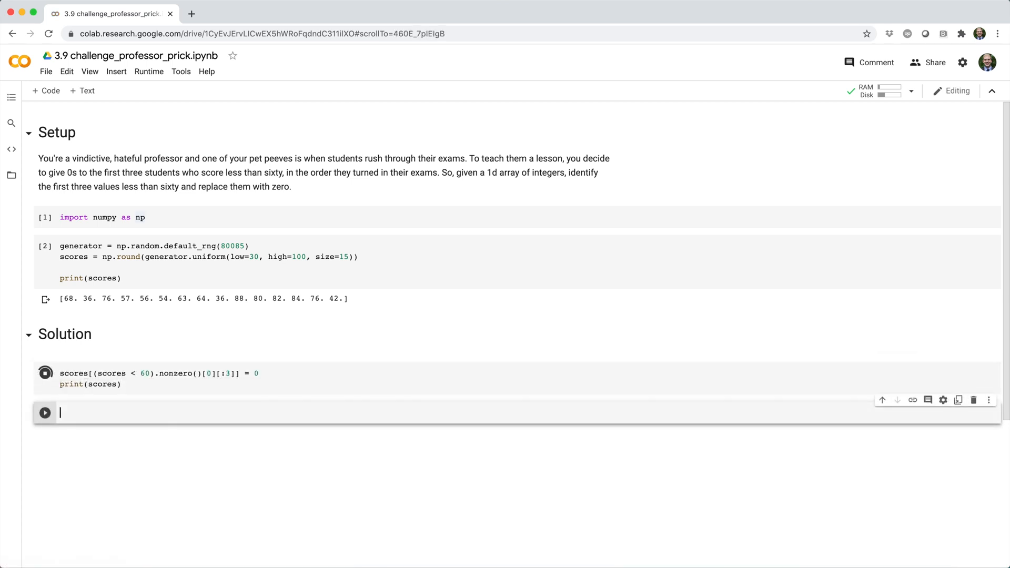
- Run the solution one-liner zeroing the first three sub-60 scores, then regenerate the original scores
left_click(46, 372)
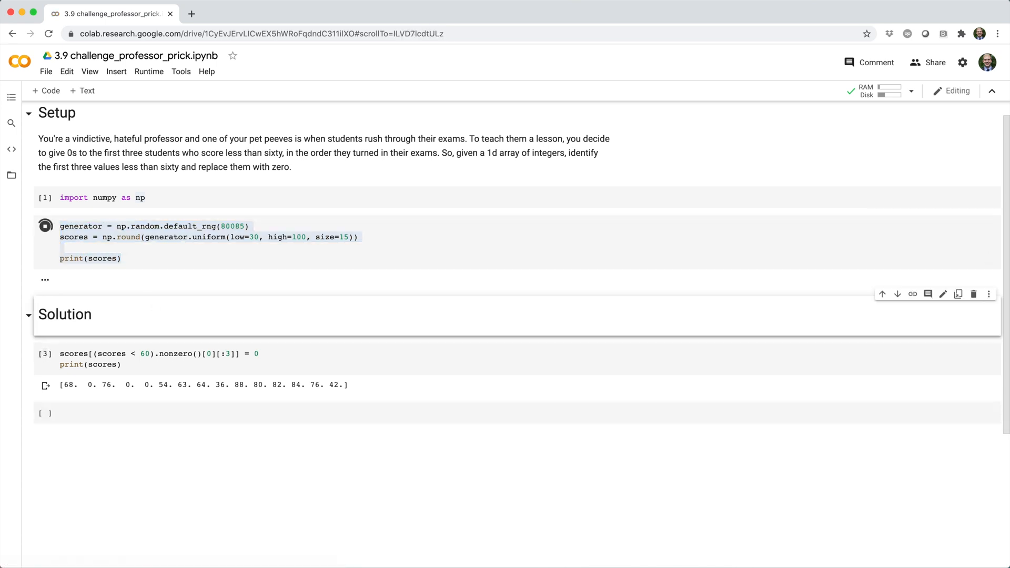
left_click(45, 225)
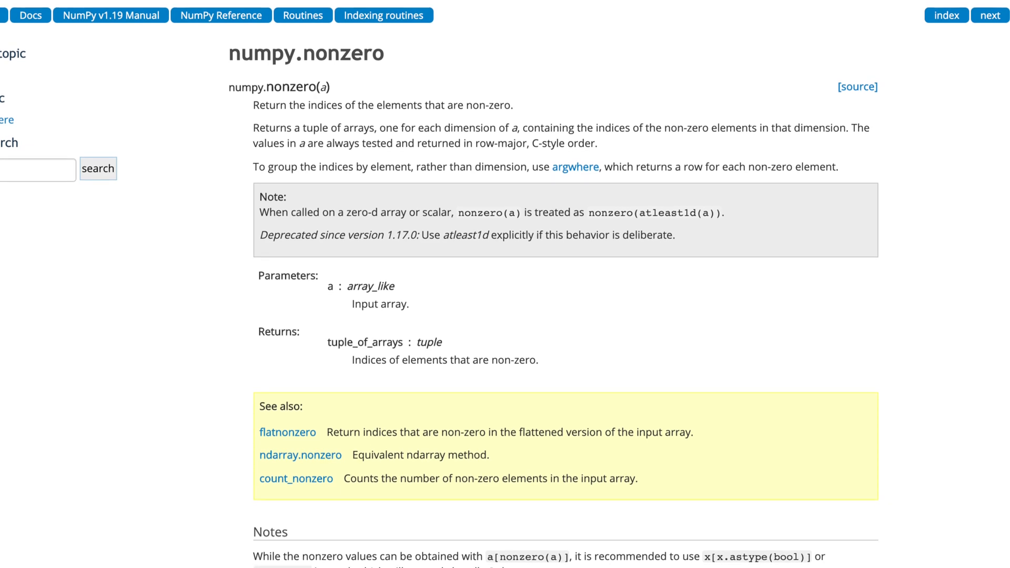
- Scroll through the numpy.nonzero reference page describing the returned index arrays
scroll("down", 3)
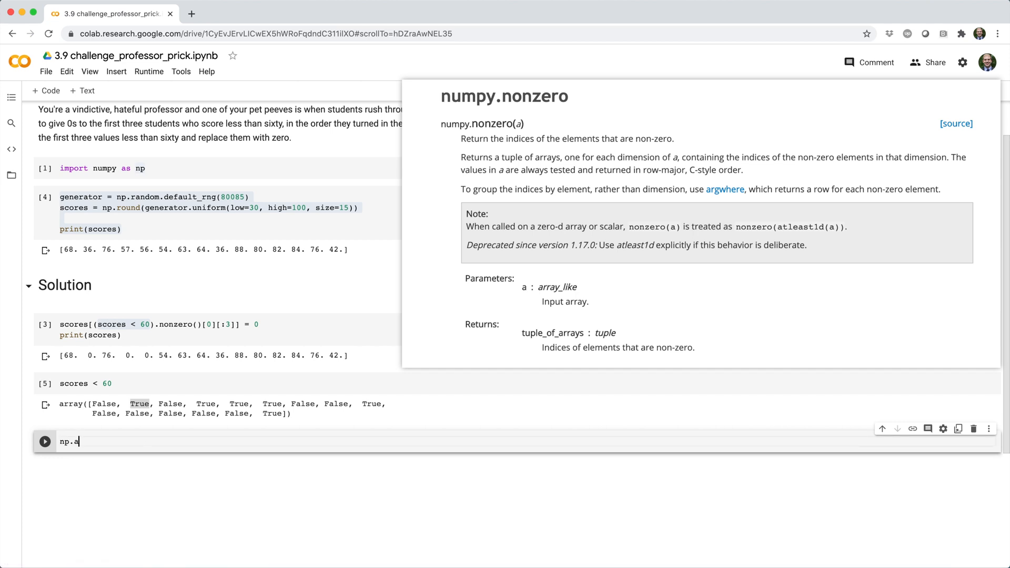
- Run np.array([0,3,4,0]).nonzero() in a new cell, returning (array([1, 2]),)
type("rray([])")
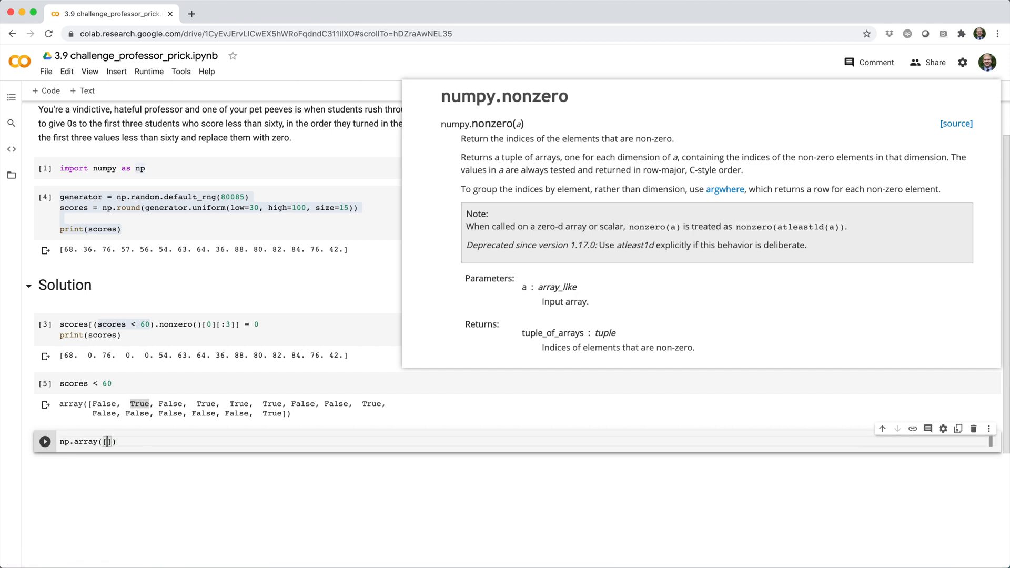
type("0,1,2,0")
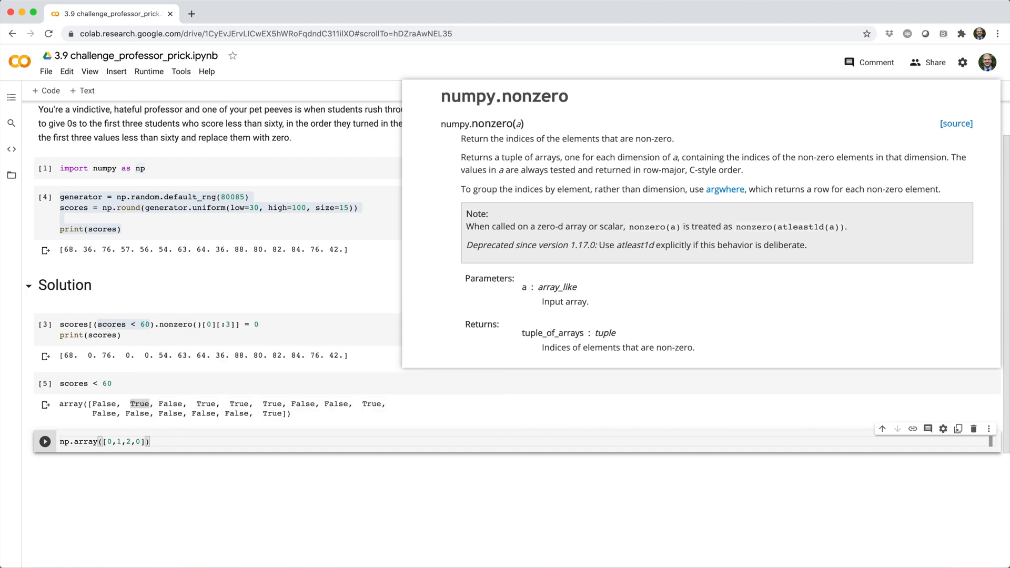
type(".nonzero(")
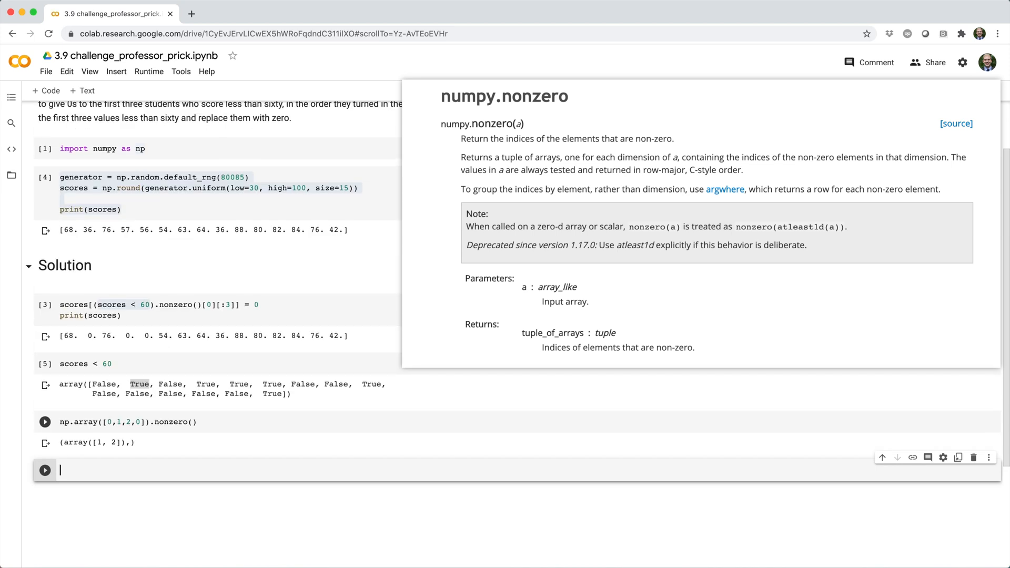
mouse_move(127, 428)
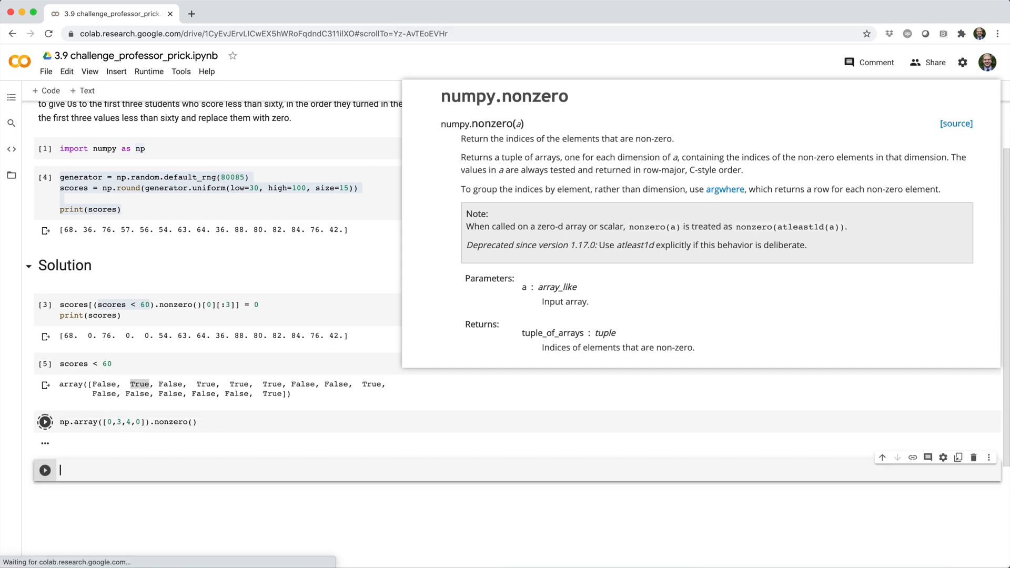
left_click(44, 422)
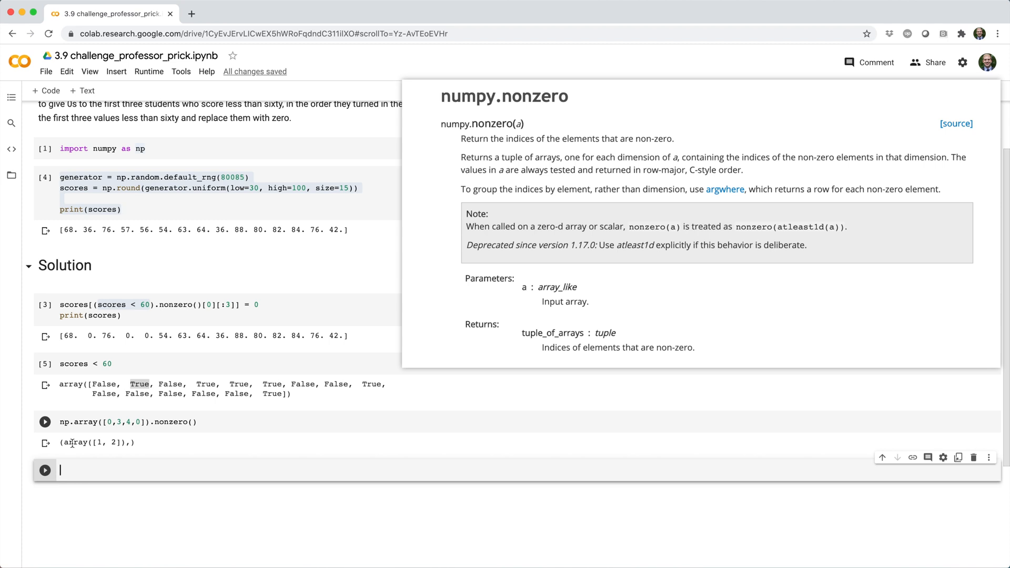
mouse_move(133, 436)
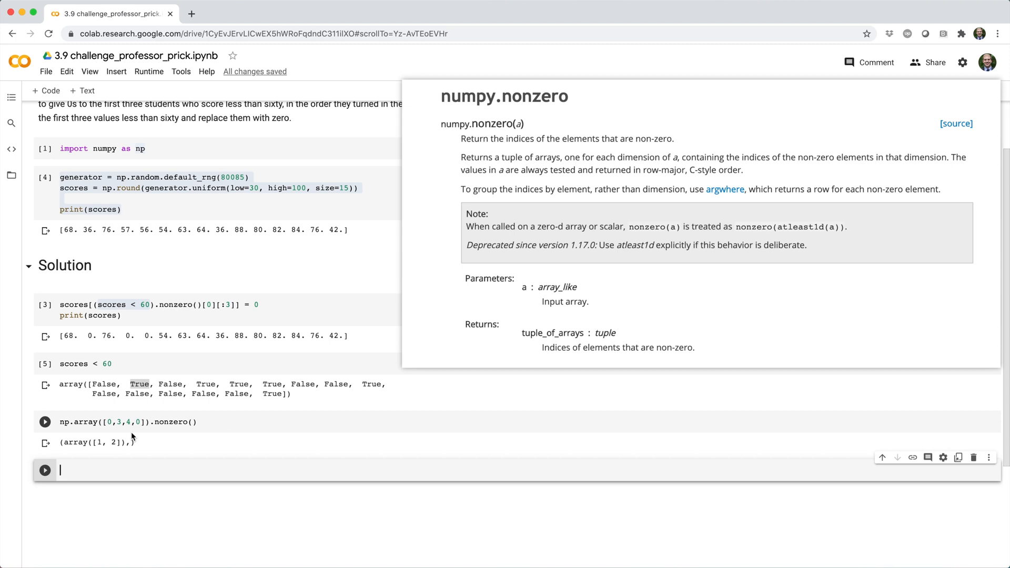
mouse_move(84, 443)
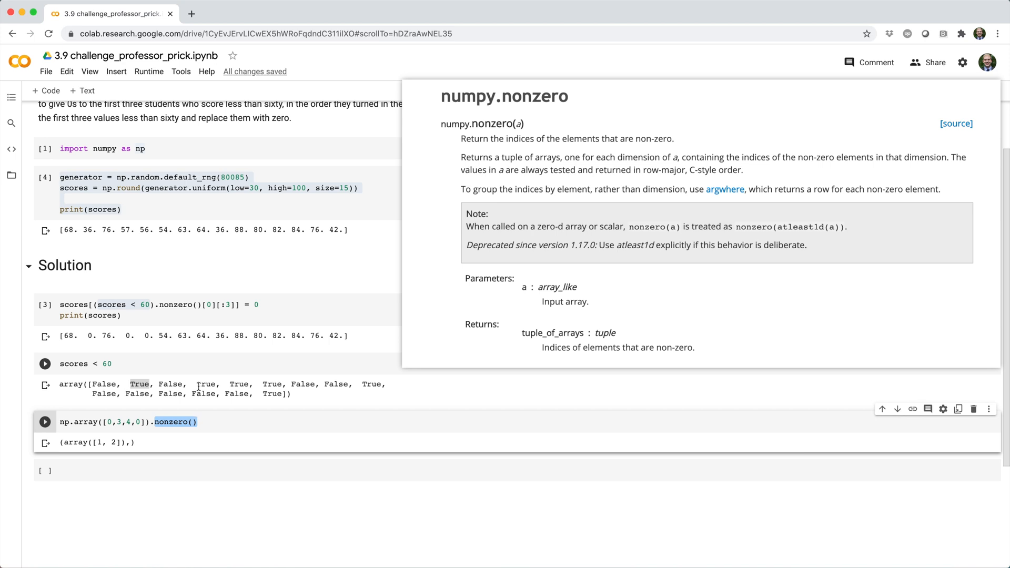
mouse_move(179, 370)
type("(scores < 60).nonzero()")
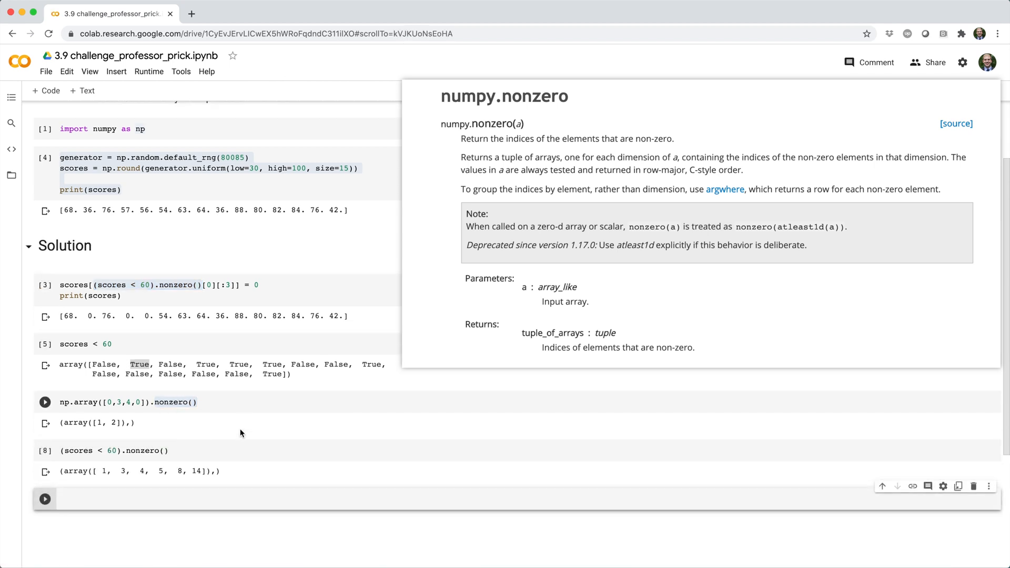
- Extend (scores < 60).nonzero() with [0] and [:3] to get array([1, 3, 4])
left_click(44, 450)
type("[0]")
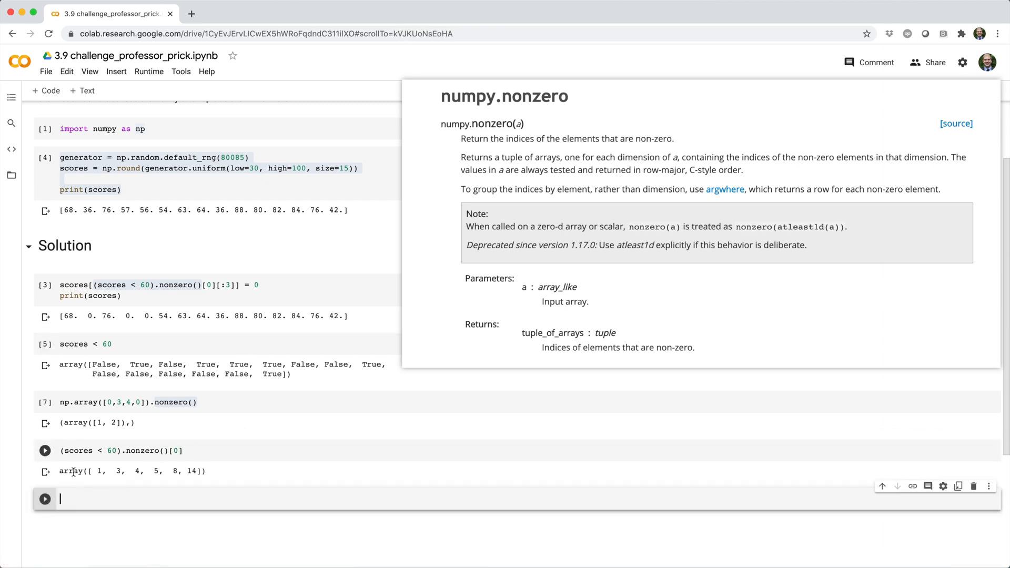
mouse_move(155, 479)
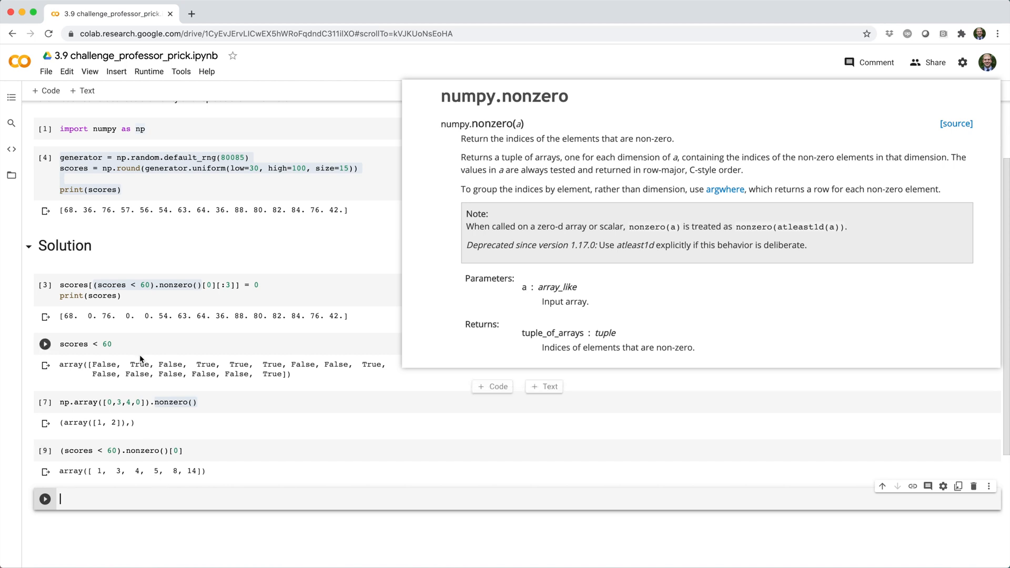
mouse_move(219, 359)
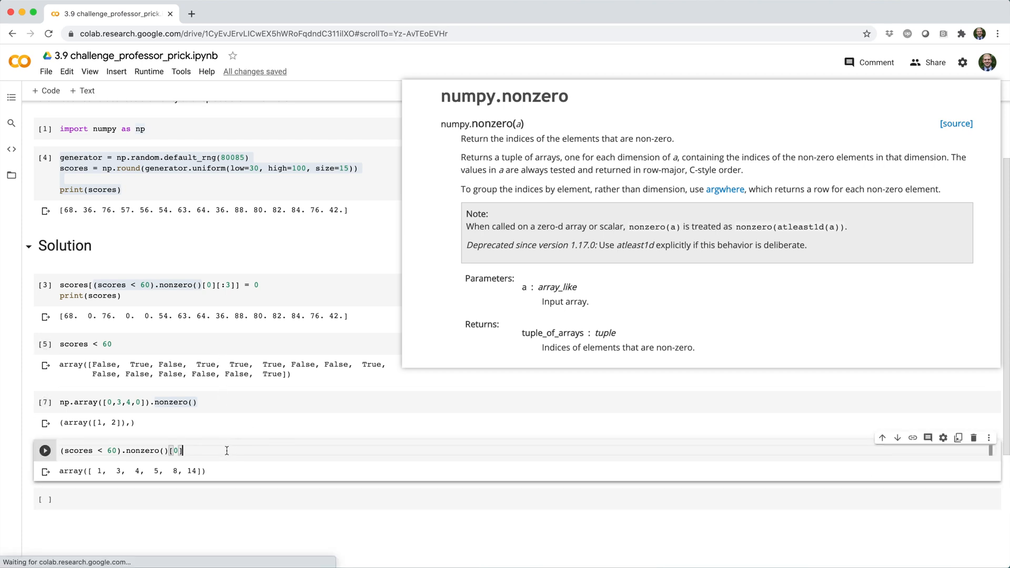
type("[:3")
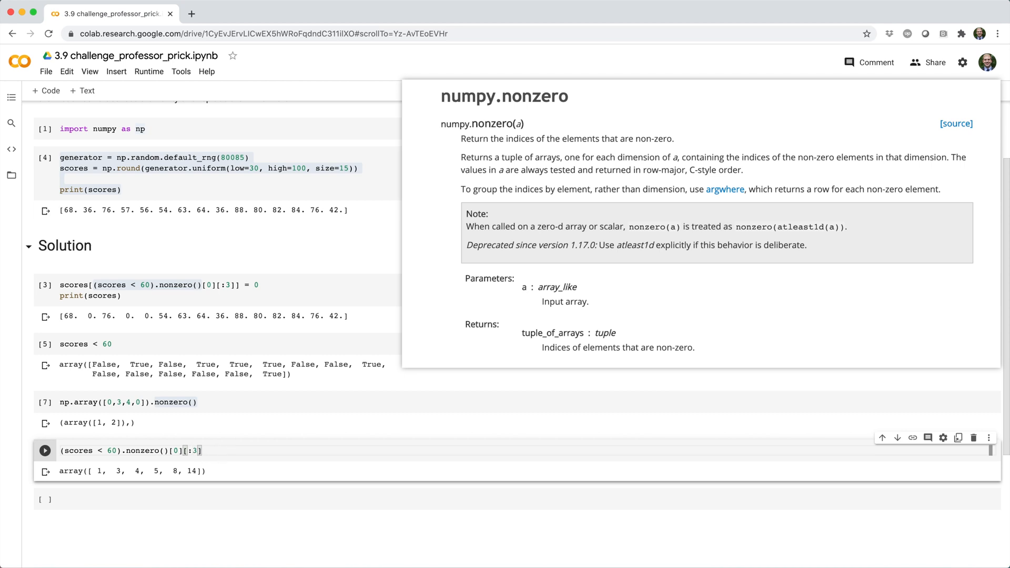
left_click(44, 450)
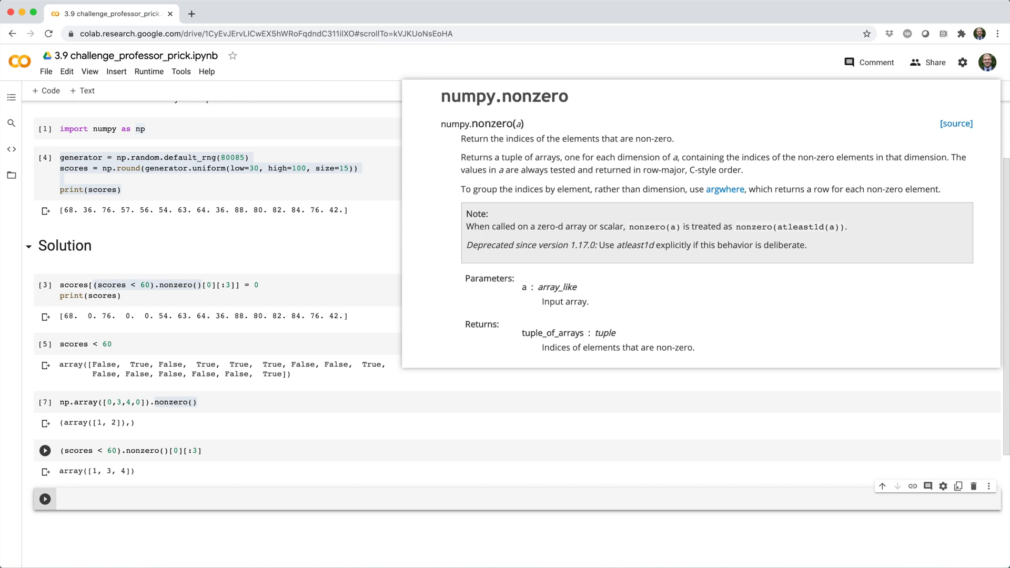
mouse_move(162, 470)
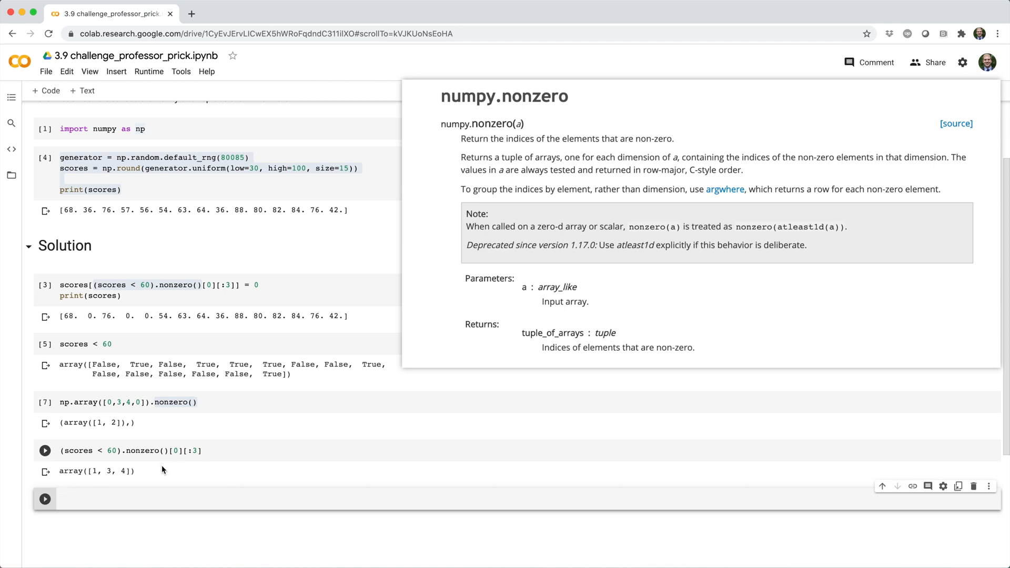
- Assign scores[(scores < 60).nonzero()[0][:3]] = 0 and print scores showing 68. 0. 76. 0. 0. 54…
left_click(128, 450)
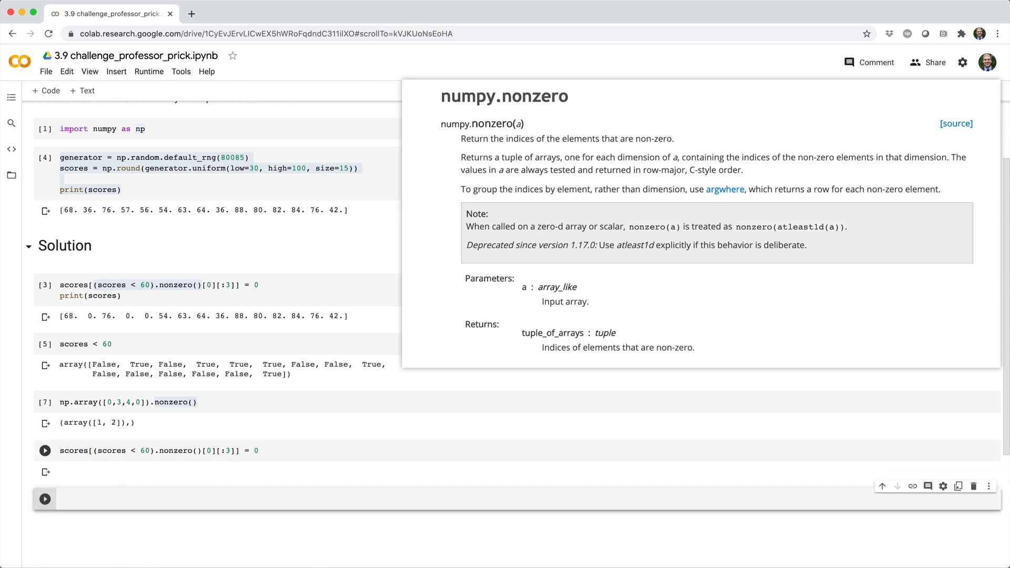
type("print(scores)")
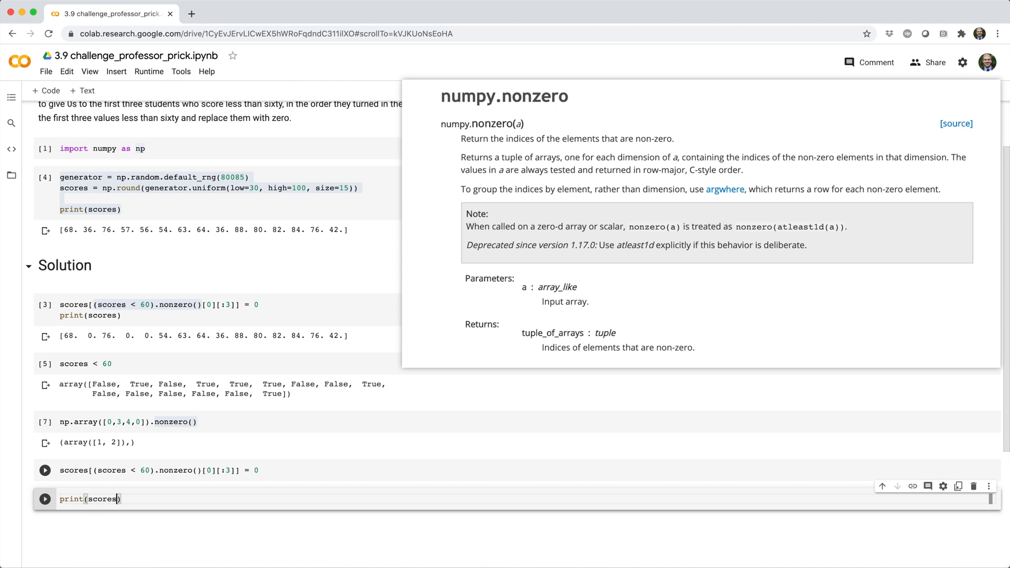
left_click(44, 497)
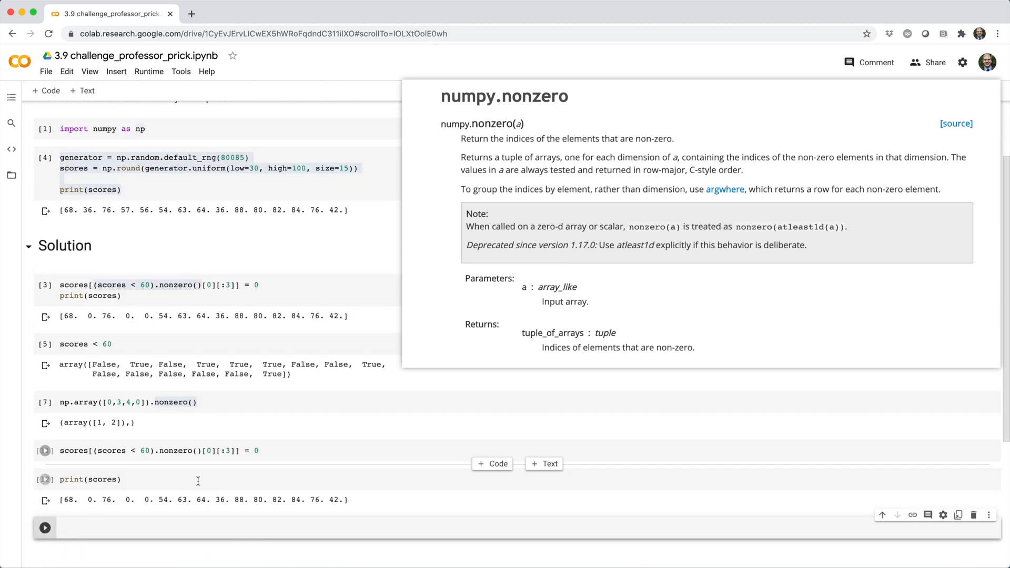